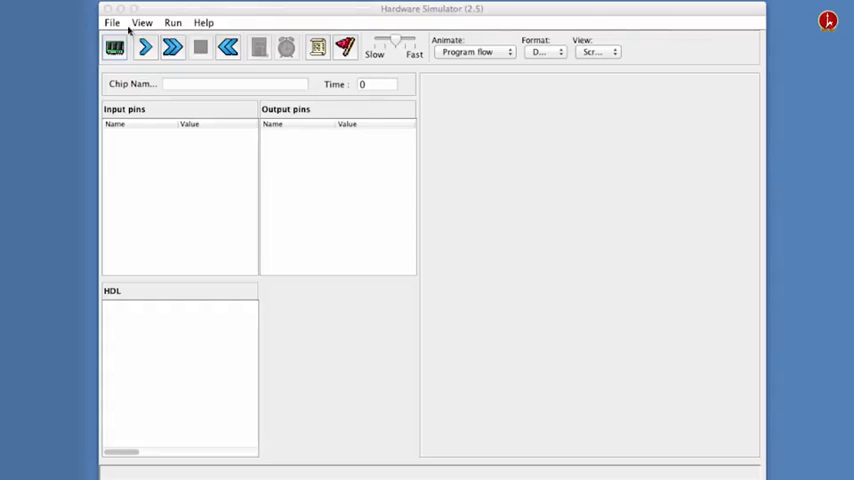
# - Load the built-in PC.hdl chip from the tools > builtInChips folder
pyautogui.click(114, 48)
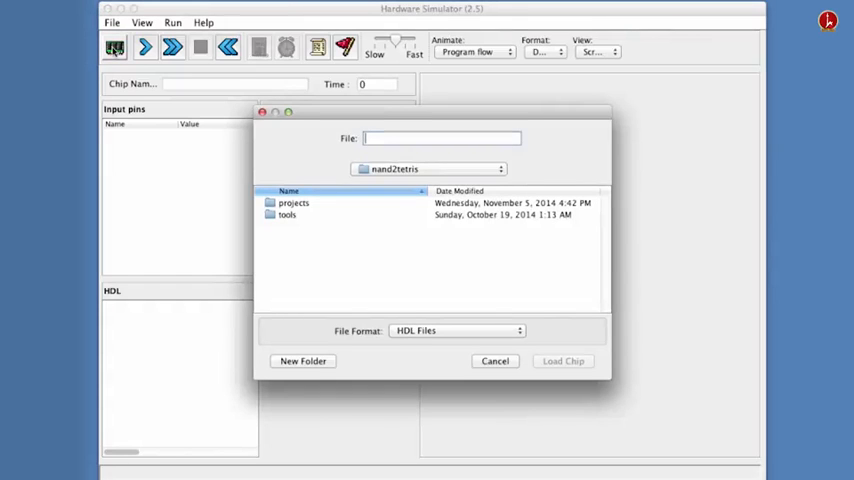
pyautogui.moveTo(312, 268)
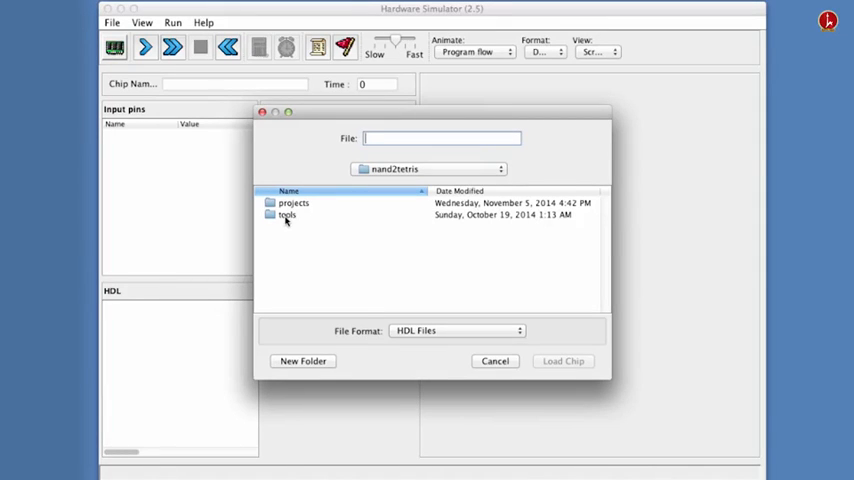
pyautogui.doubleClick(288, 216)
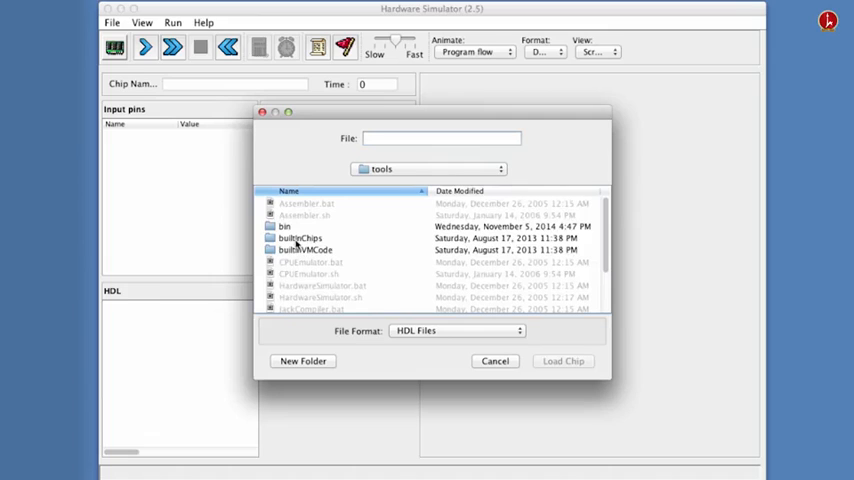
pyautogui.doubleClick(300, 238)
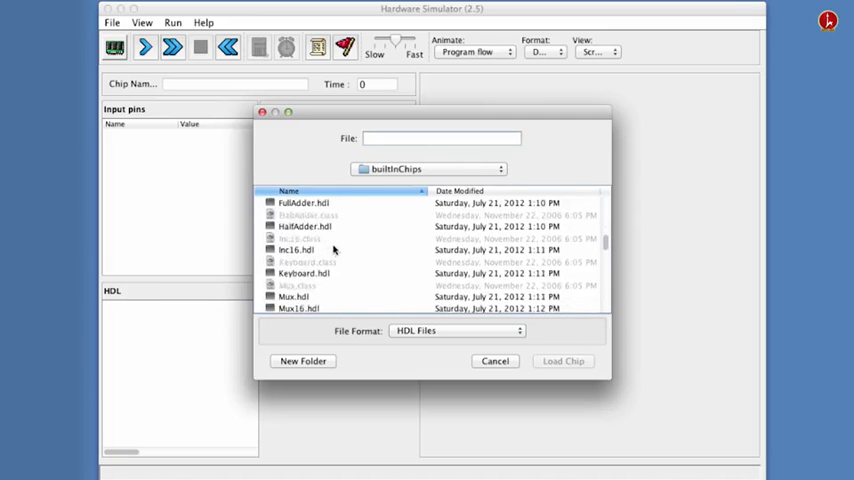
pyautogui.scroll(-3)
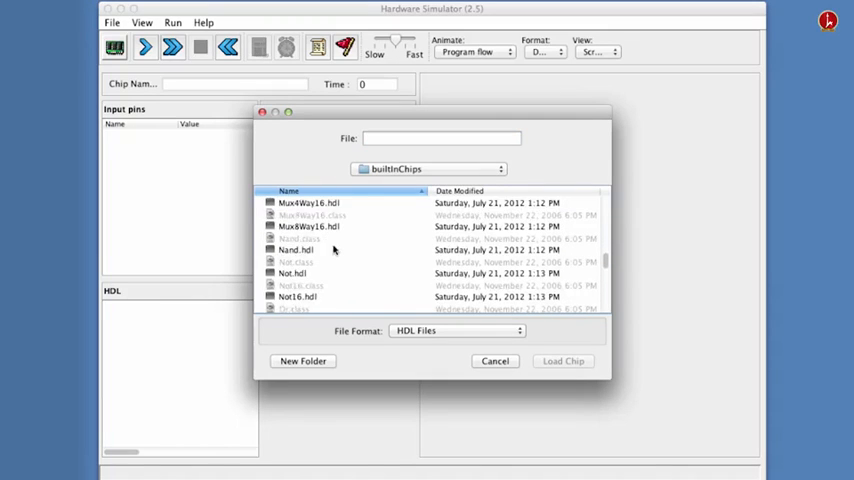
pyautogui.scroll(-3)
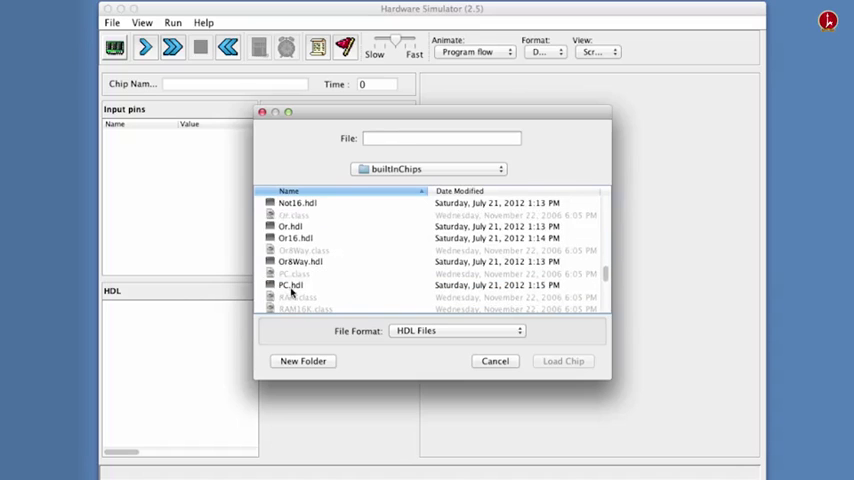
pyautogui.click(292, 284)
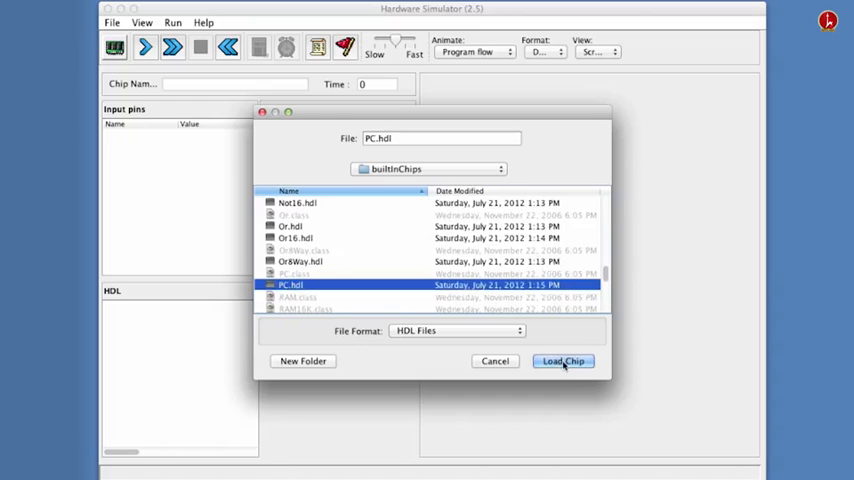
pyautogui.click(564, 360)
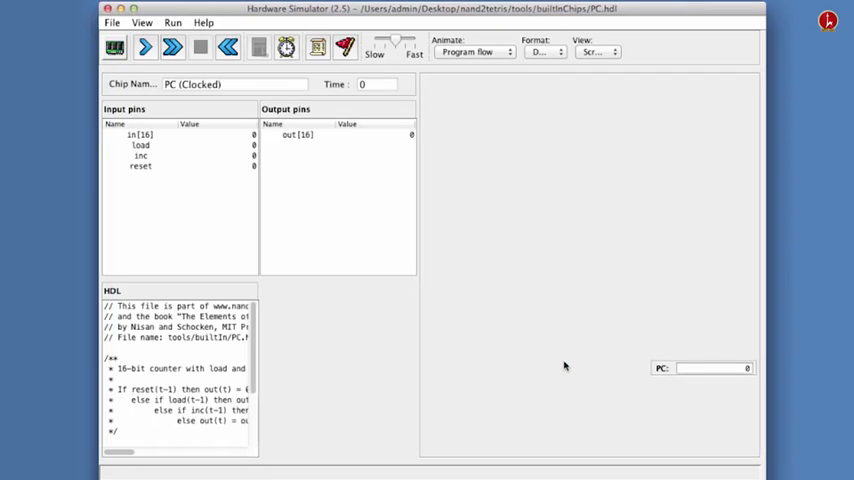
pyautogui.moveTo(490, 374)
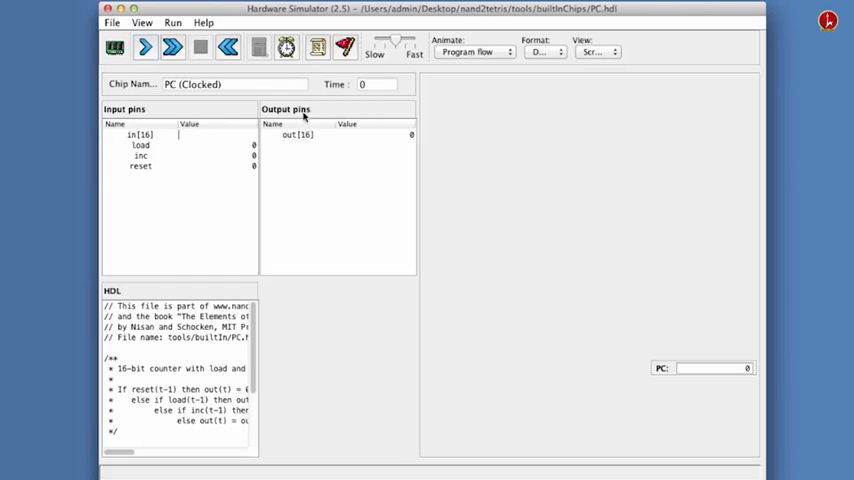
# - Set the in pin to 23 and run a clock cycle, leaving out at 0
pyautogui.write('23')
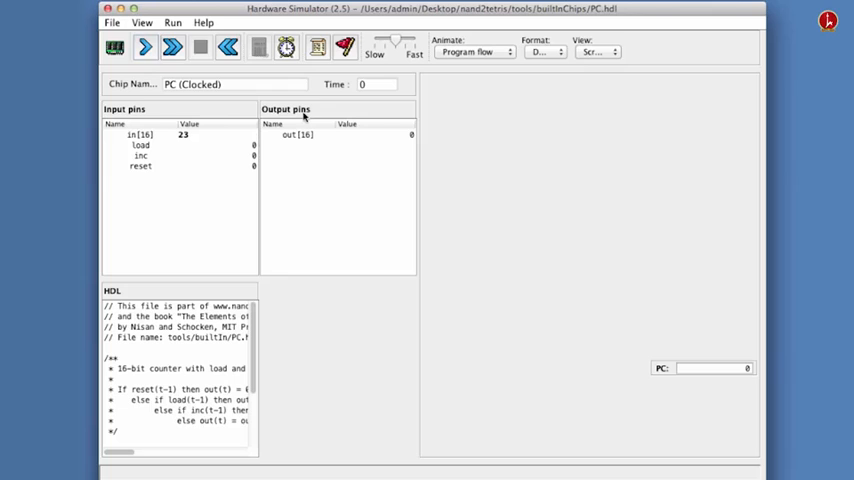
pyautogui.doubleClick(210, 134)
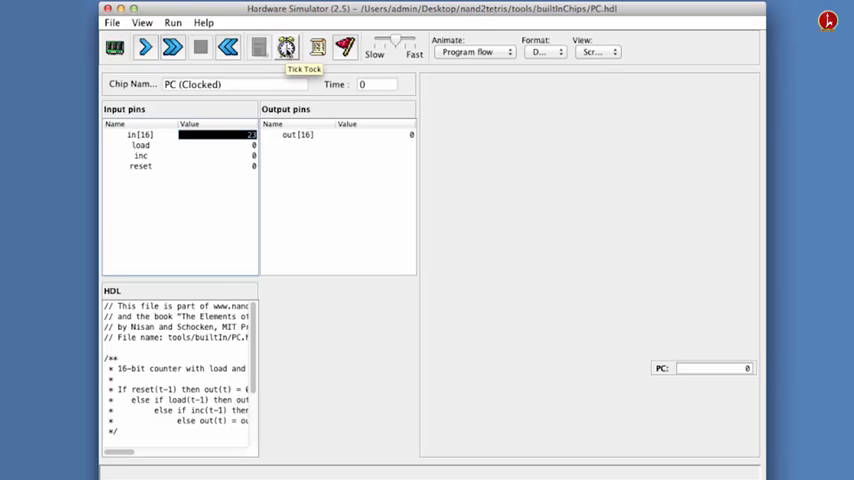
pyautogui.click(288, 48)
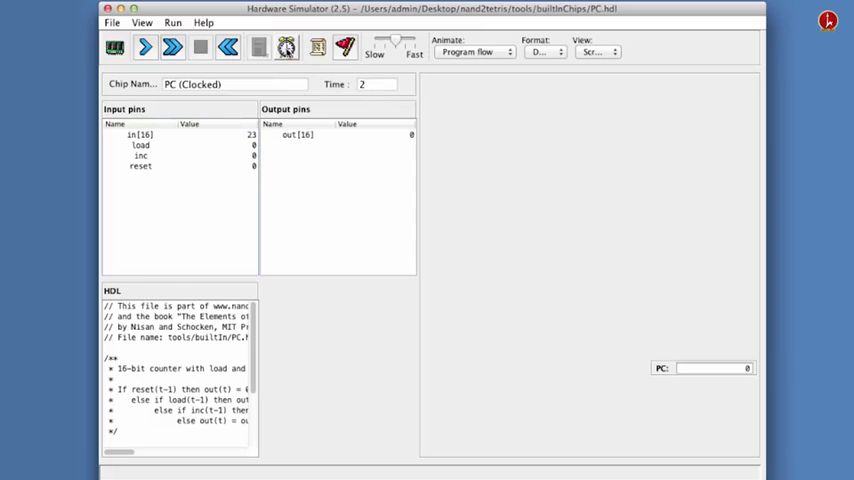
pyautogui.click(144, 48)
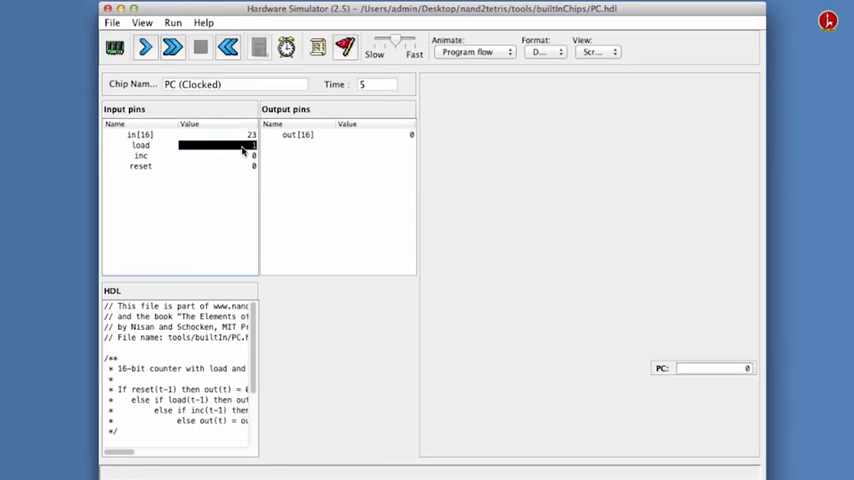
# - Set load to 1 and clock several cycles so out becomes 23
pyautogui.click(288, 48)
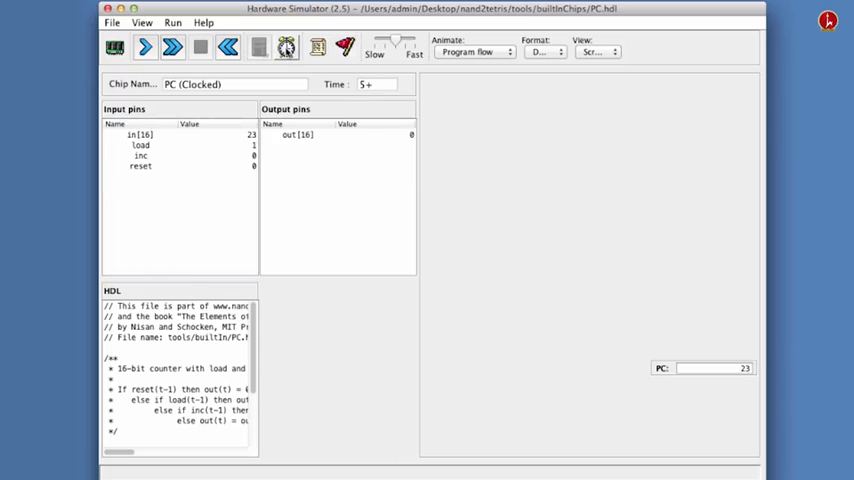
pyautogui.click(144, 48)
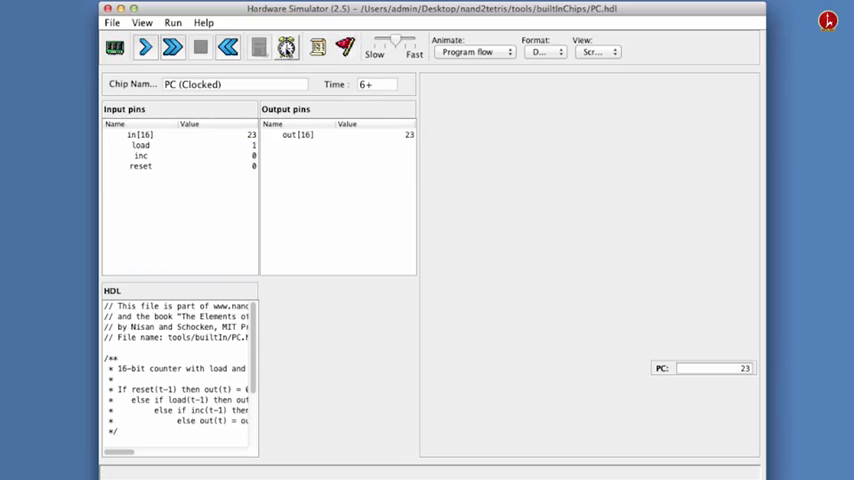
pyautogui.click(144, 48)
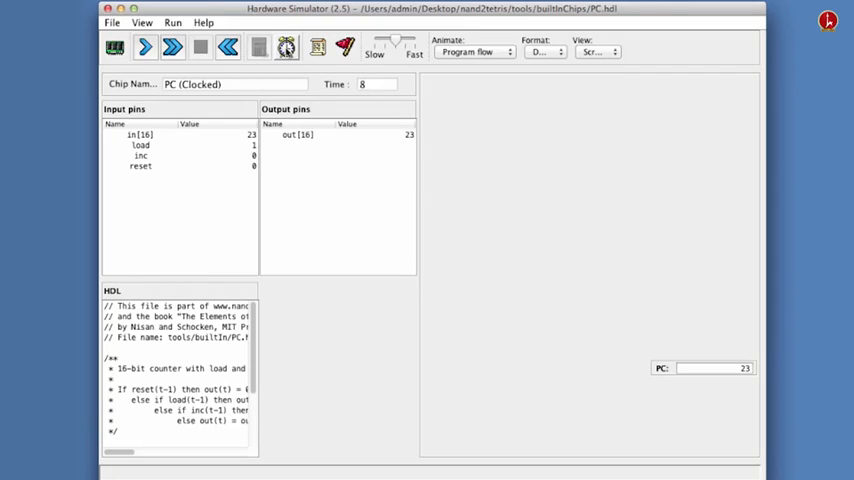
pyautogui.click(288, 48)
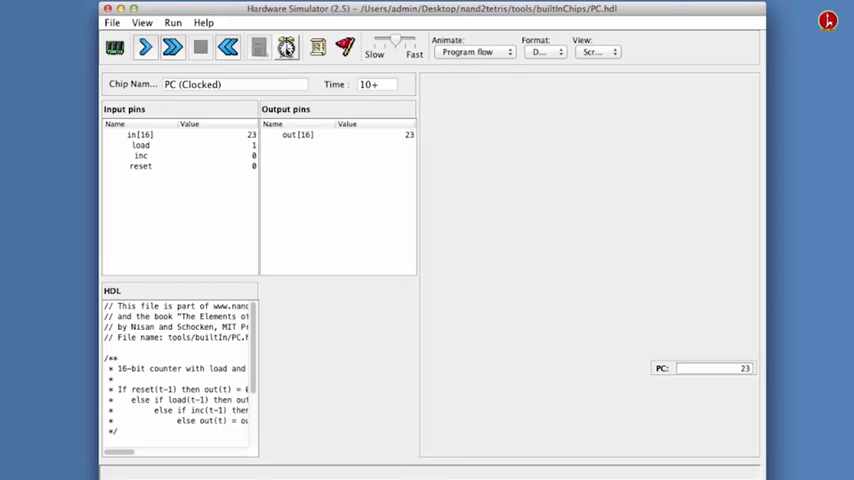
pyautogui.click(144, 48)
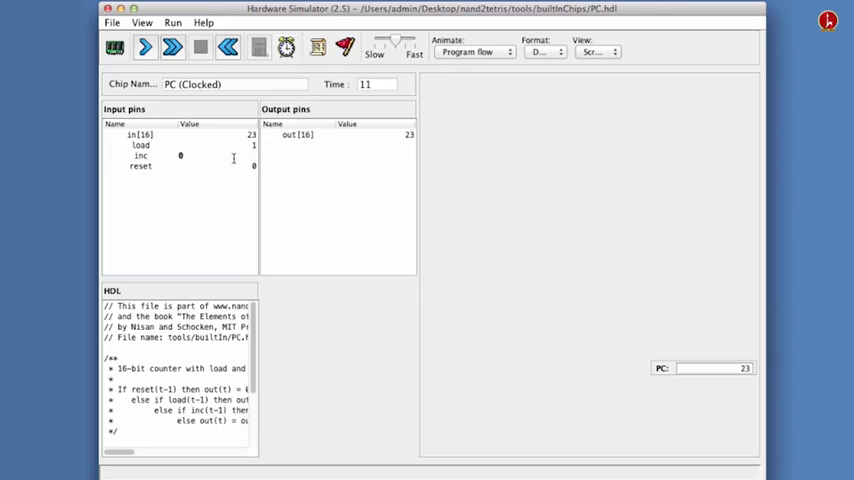
# - Set the inc pin to 1 while load stays 1 and out remains 23
pyautogui.click(216, 156)
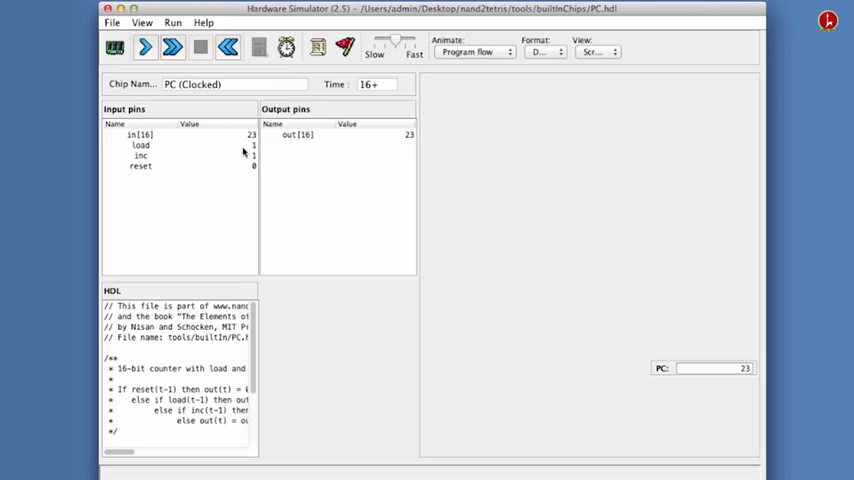
pyautogui.click(200, 144)
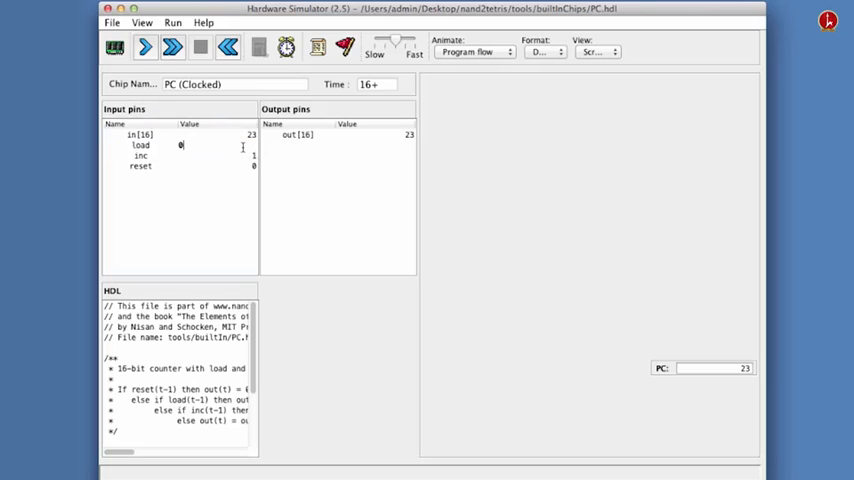
# - Set load to 0 and run the clock continuously so out climbs from 23 to 47
pyautogui.click(216, 144)
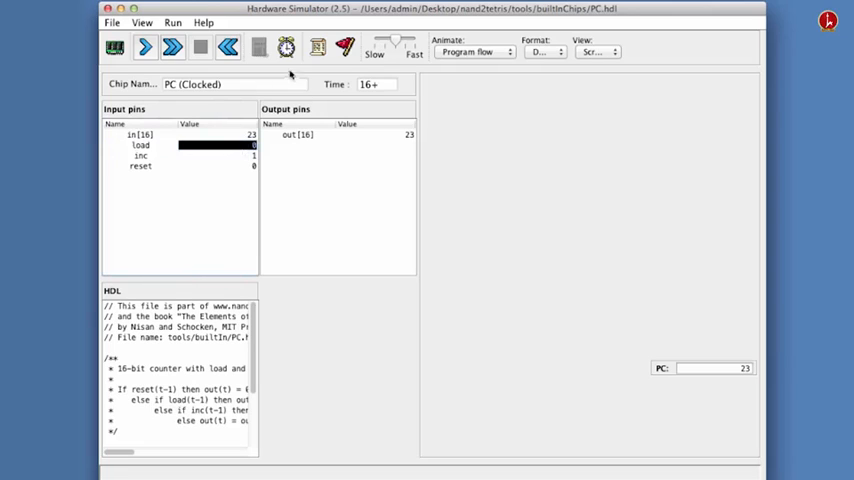
pyautogui.click(286, 48)
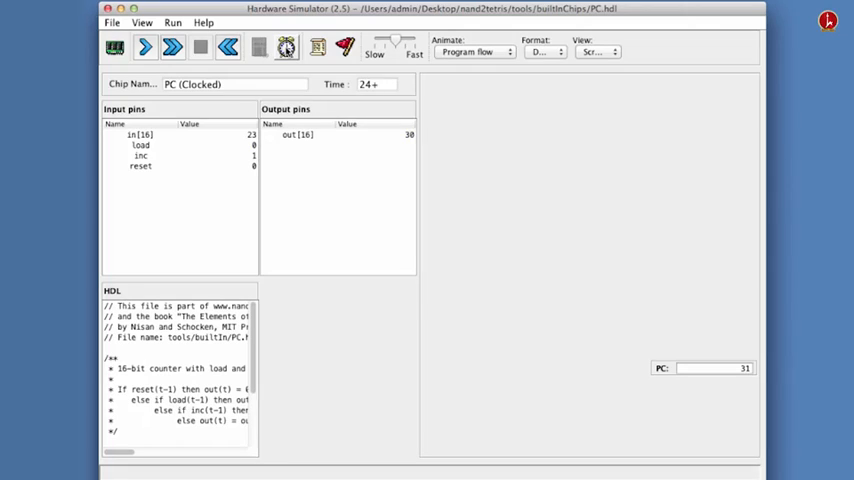
pyautogui.click(144, 48)
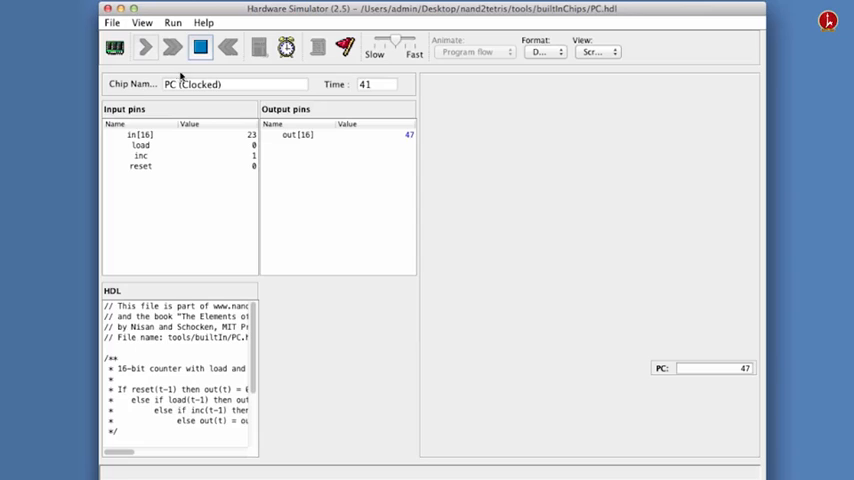
# - Stop the clock, pulse reset to 1 for one cycle so out drops to 0, then clear reset
pyautogui.click(144, 48)
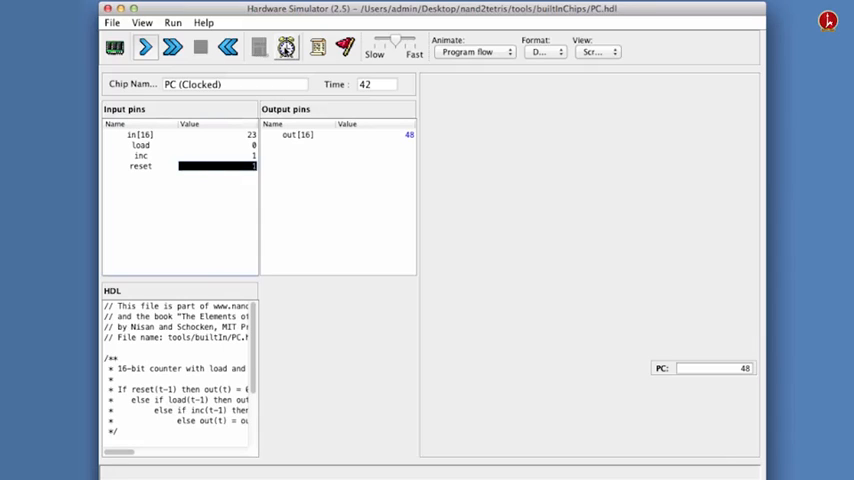
pyautogui.click(288, 48)
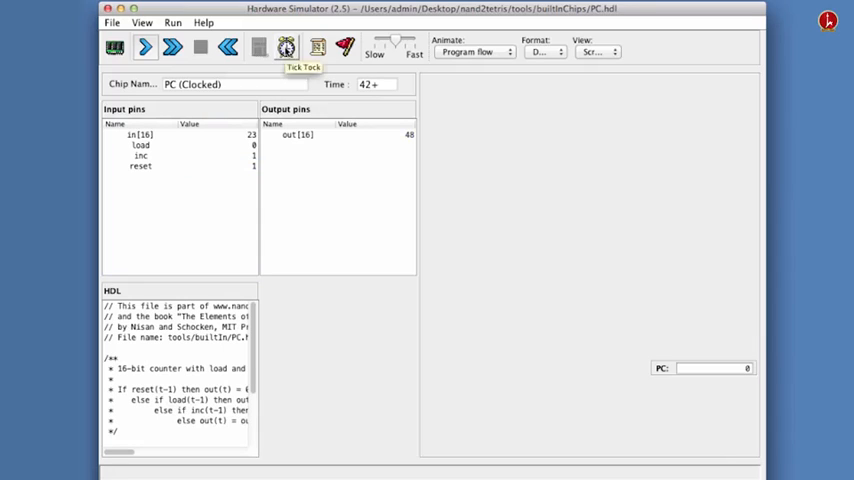
pyautogui.click(288, 48)
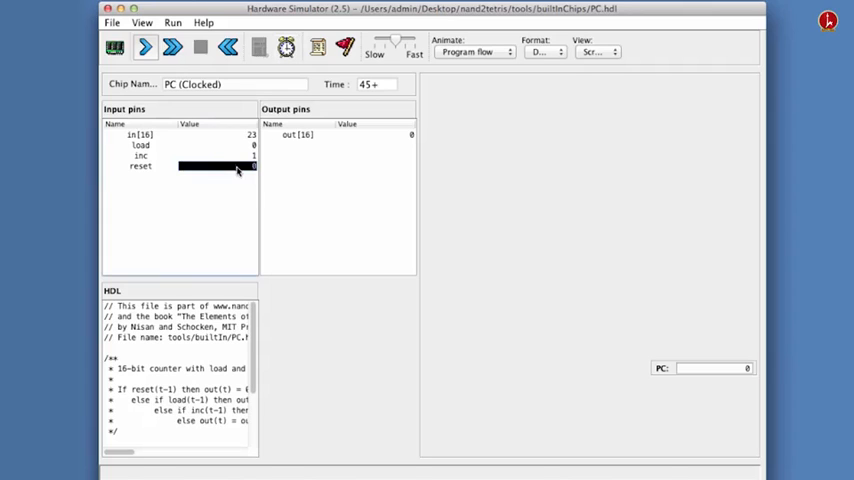
pyautogui.click(286, 48)
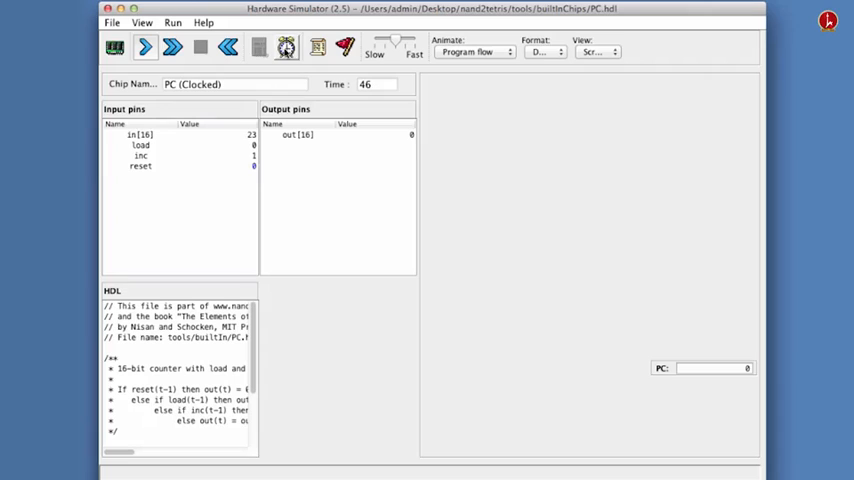